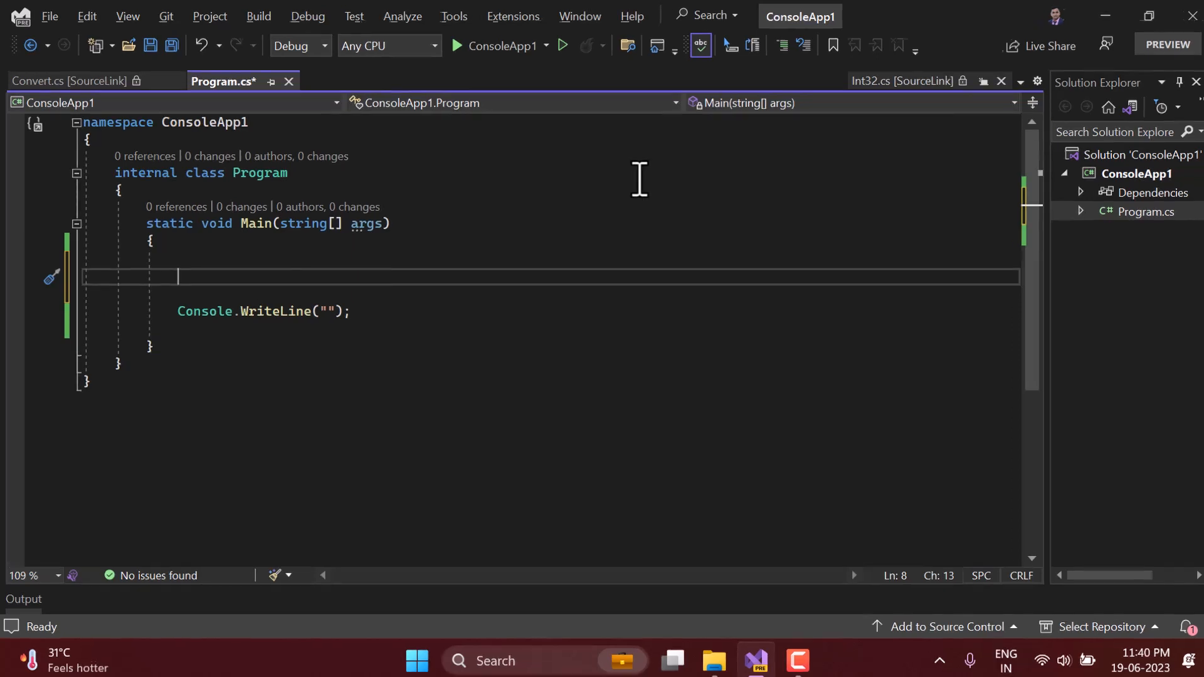
Step: In Main, declare int a = 10, print it, and add an object b declaration
type("int")
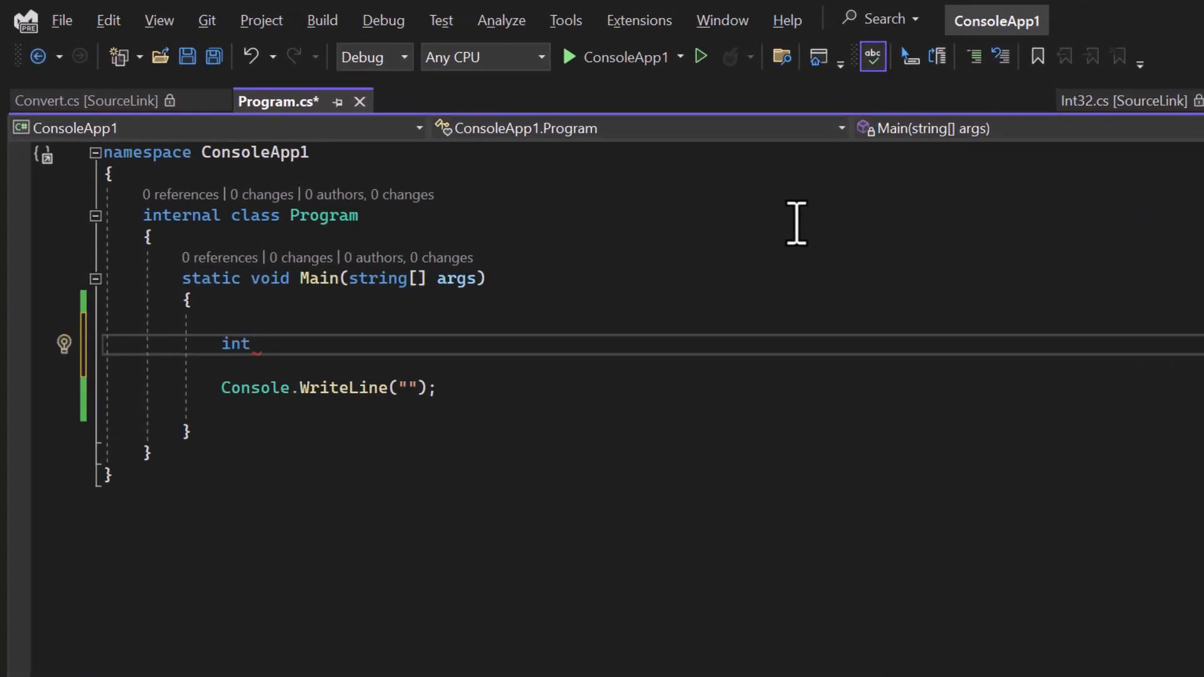
type("a  =10")
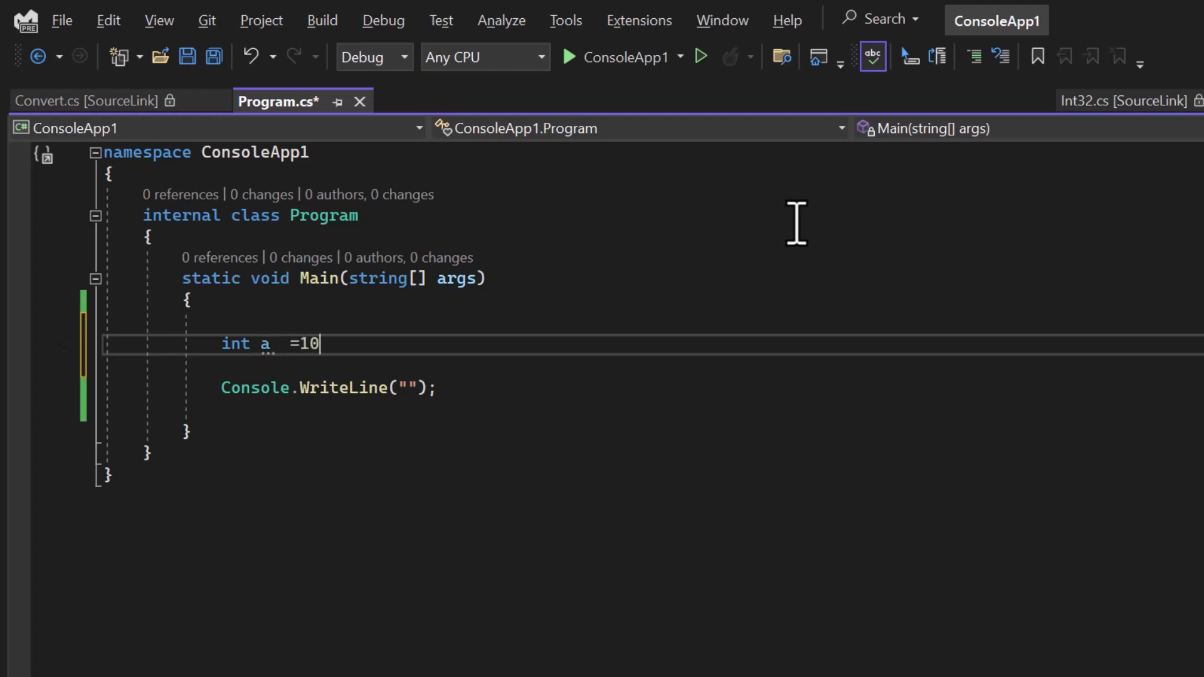
type("Console.WriteLine(a);")
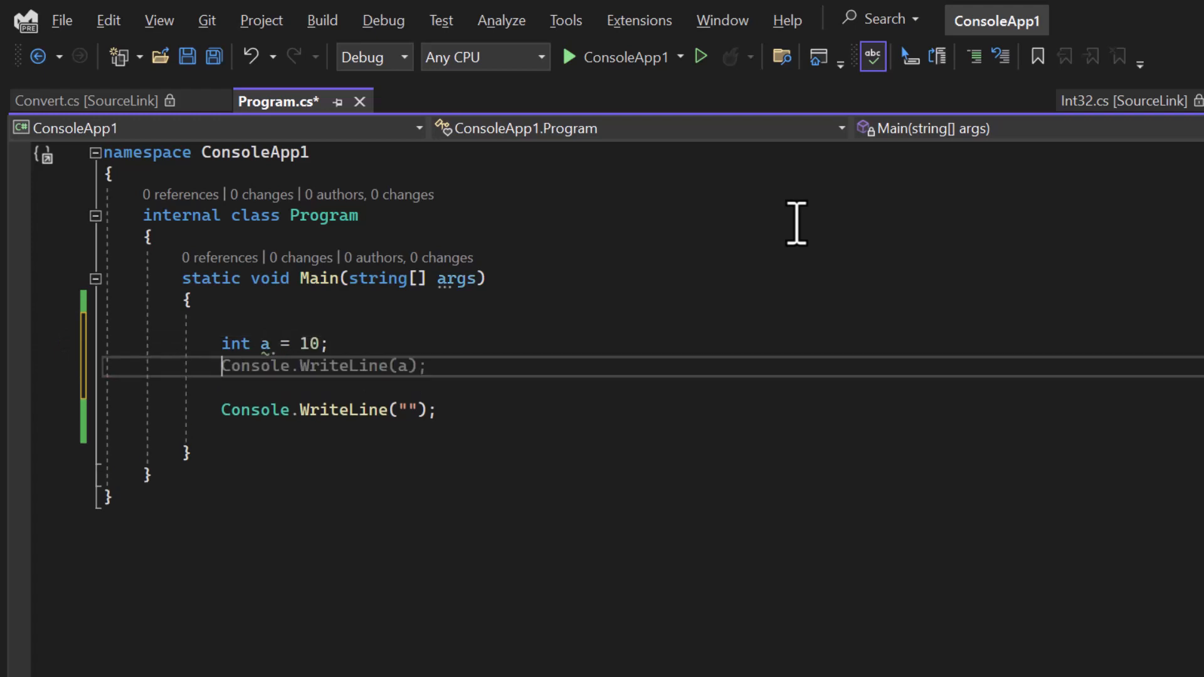
type("object b = null;")
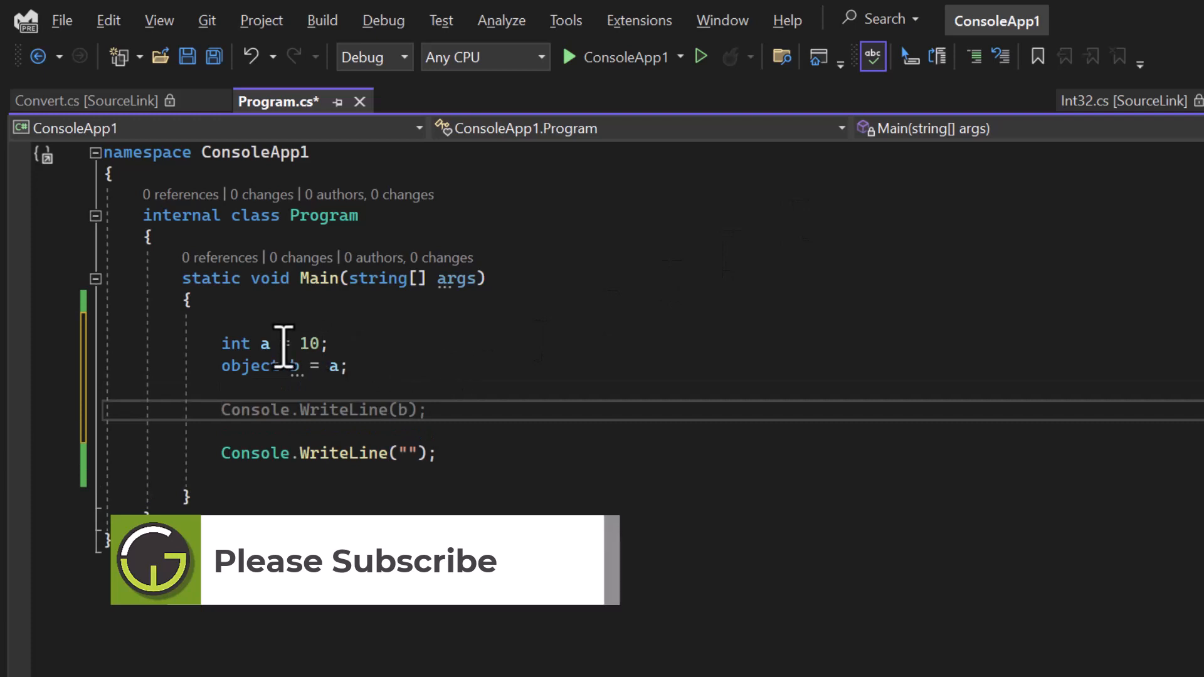
mouse_move(398, 367)
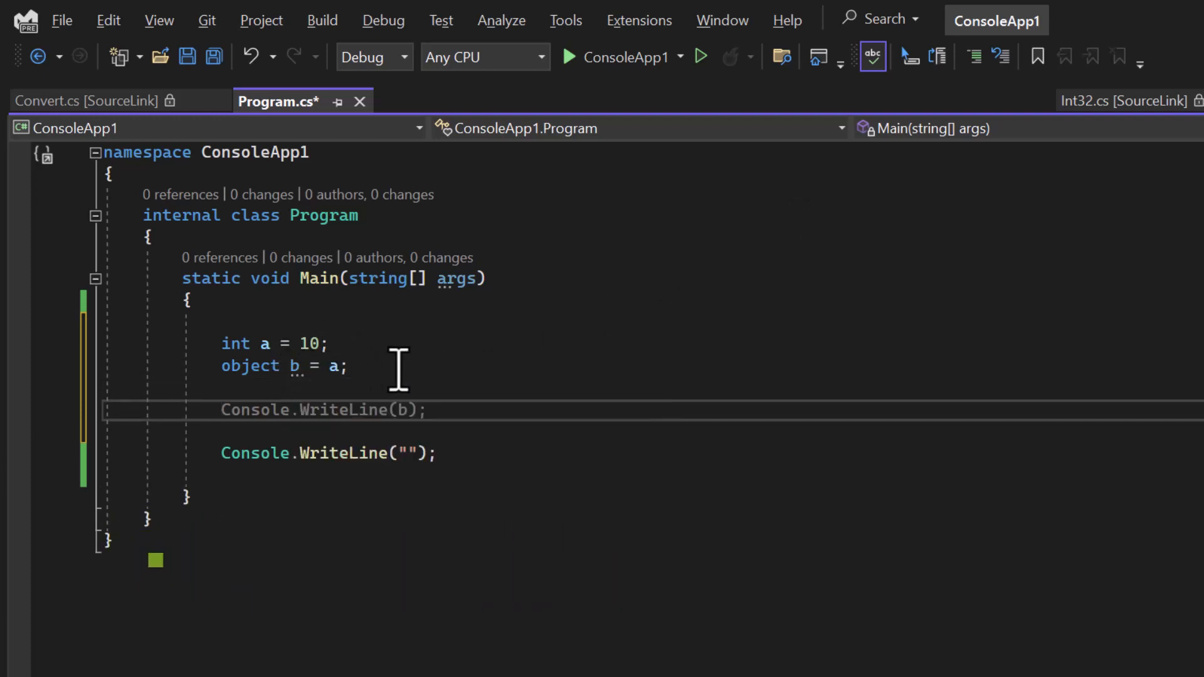
Step: Replace the Console.WriteLine(b) line with int c = (int)b; to unbox b
left_click(286, 366)
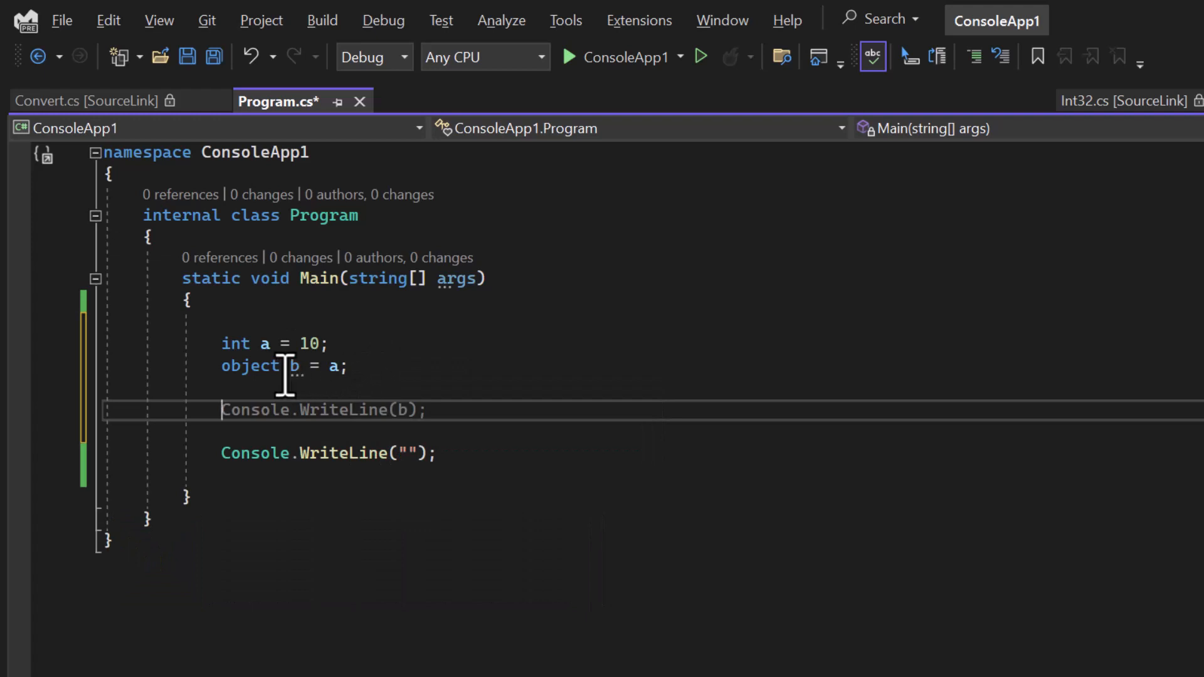
mouse_move(503, 353)
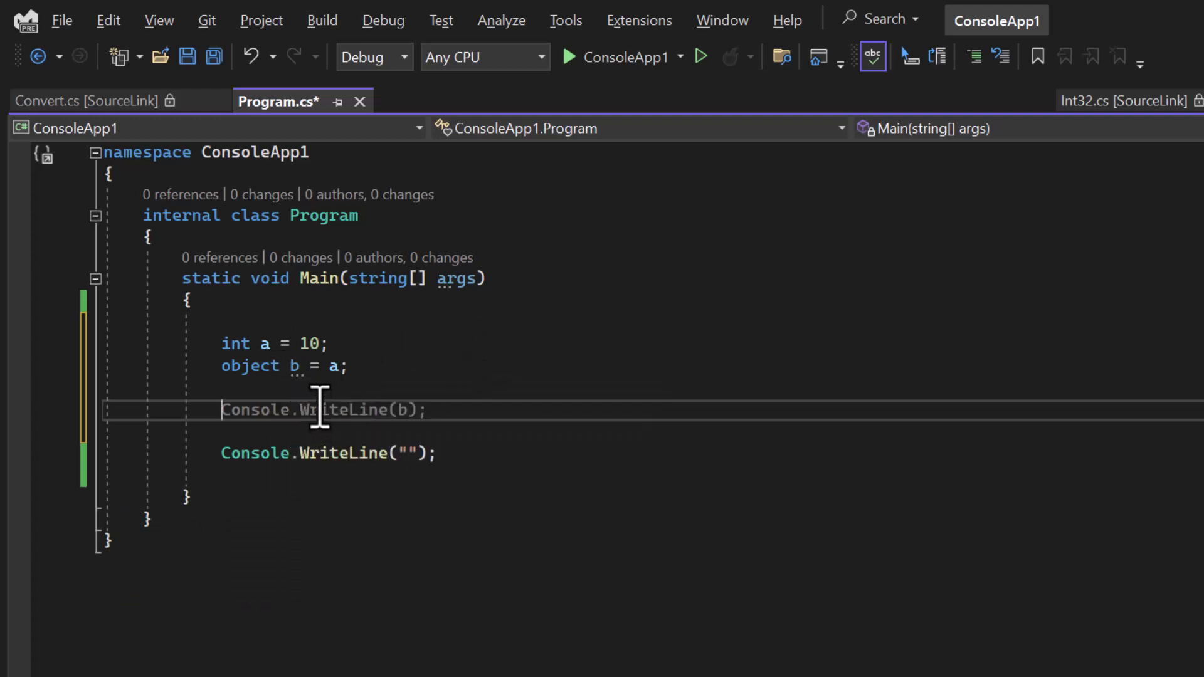
type("int c")
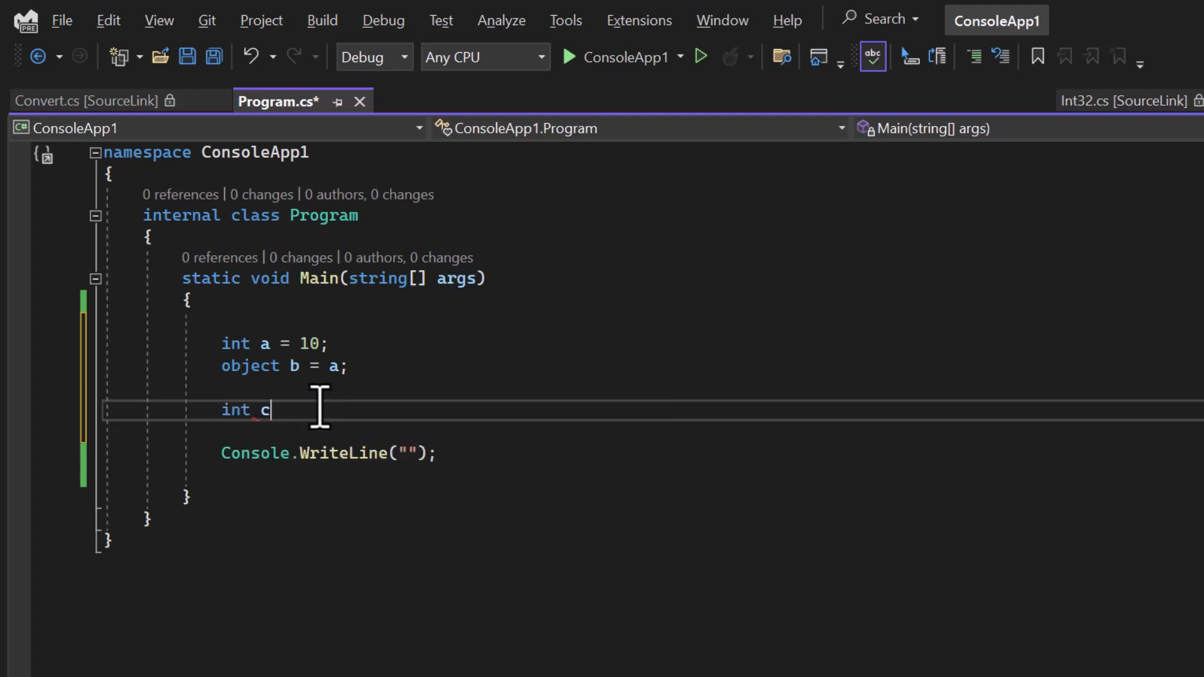
type("= b;")
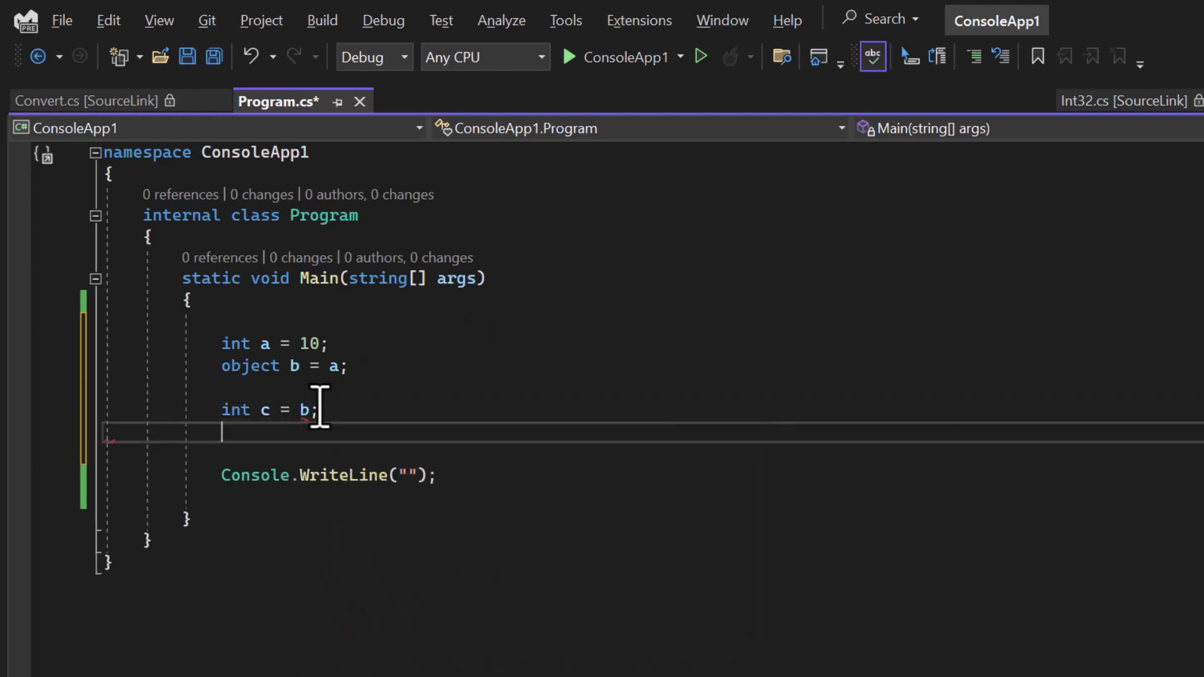
key("Backspace")
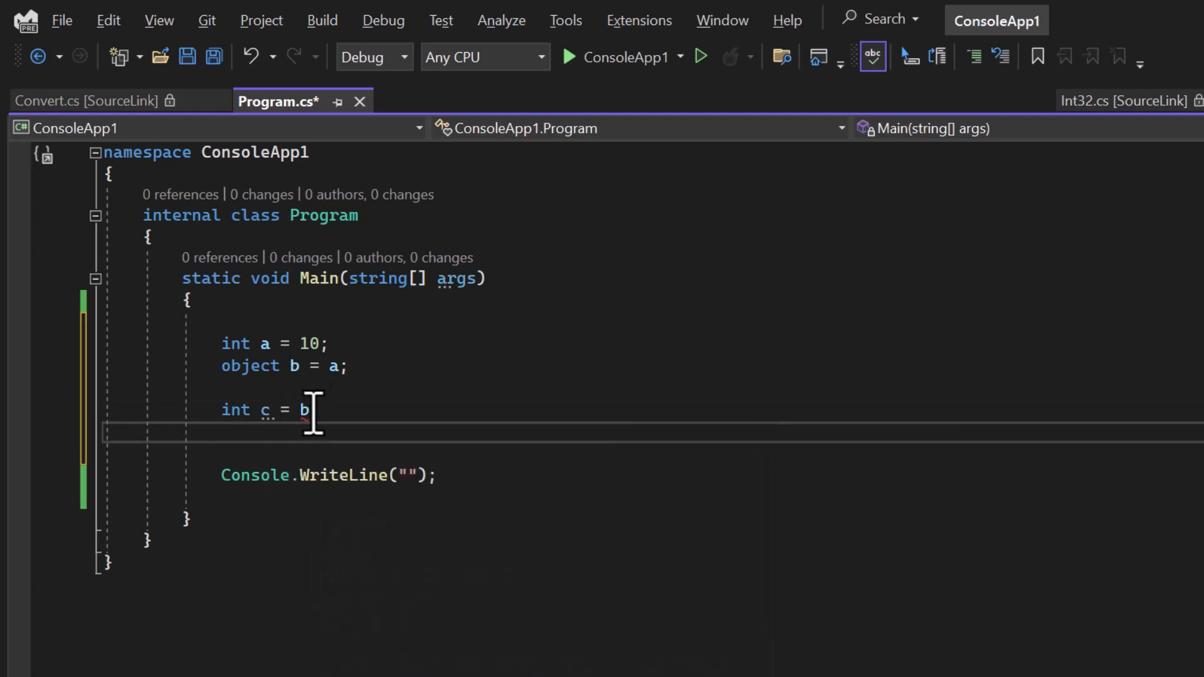
key("Backspace")
type(";")
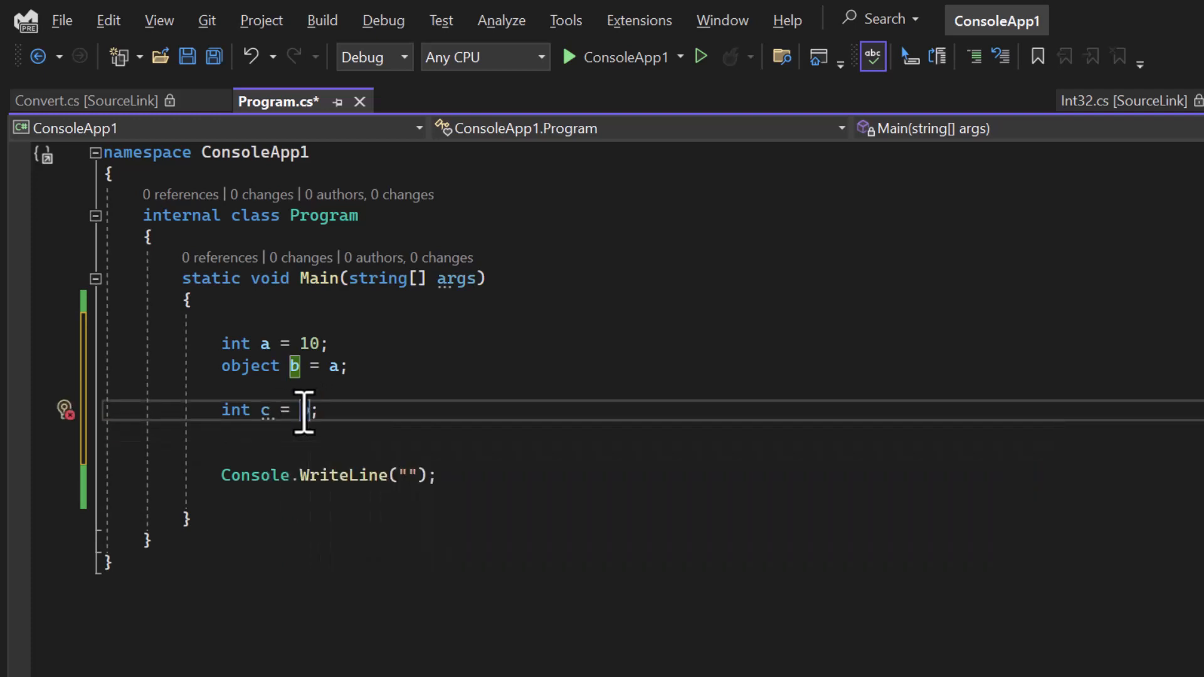
type("(int)b")
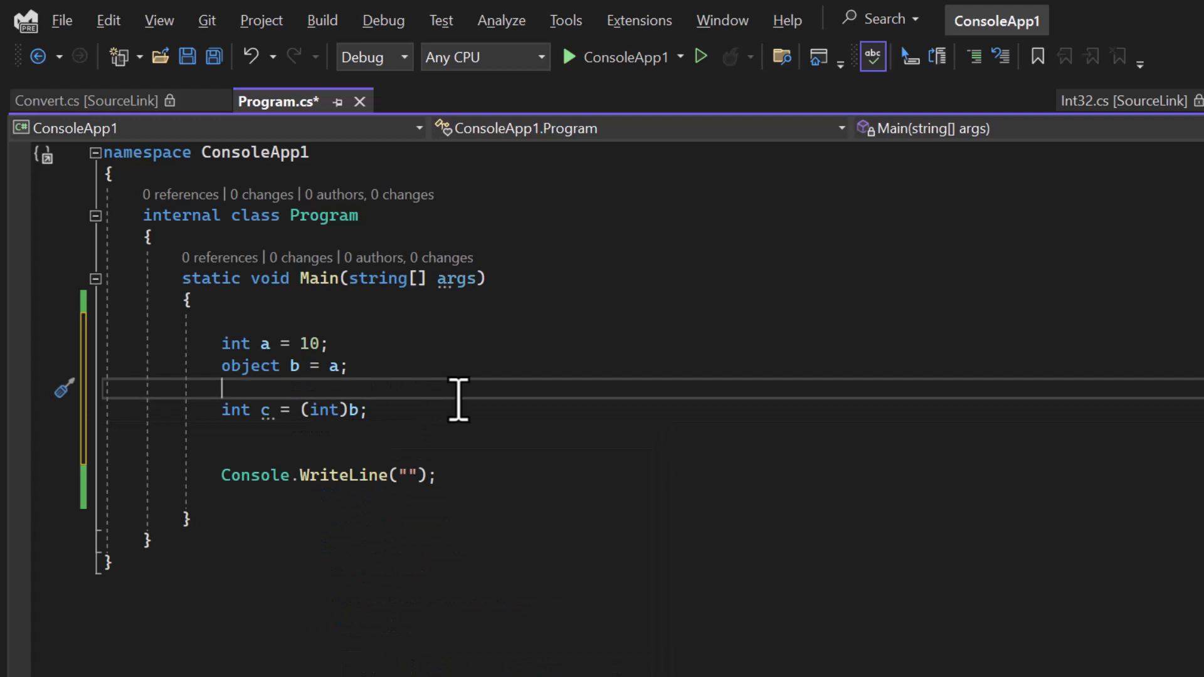
mouse_move(407, 415)
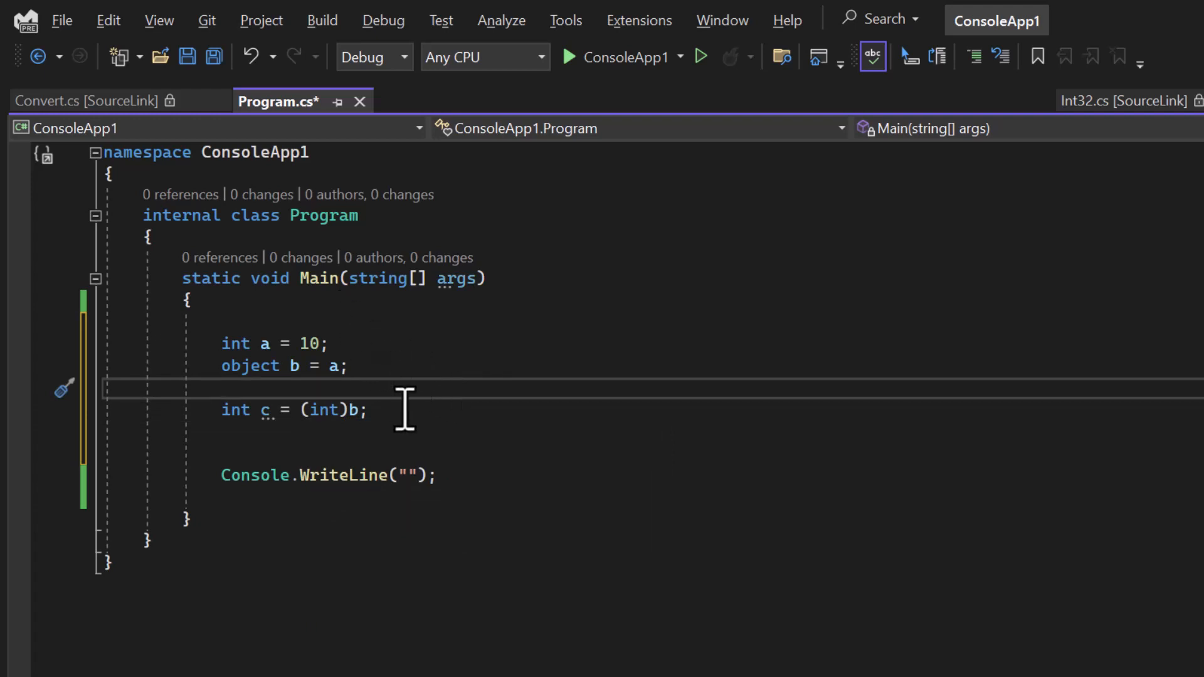